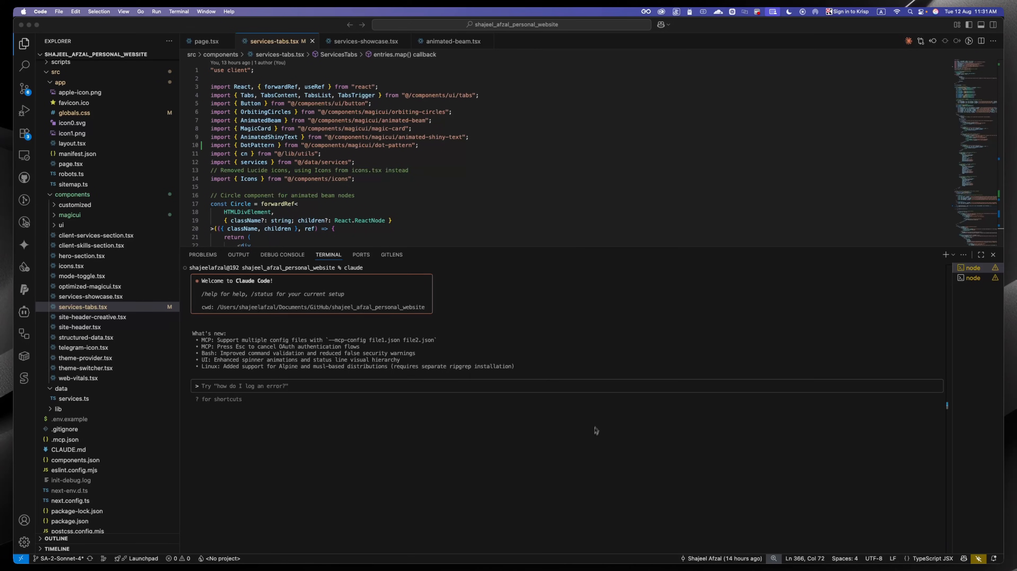
{"action": "mouse_move", "coordinate": [590, 463]}
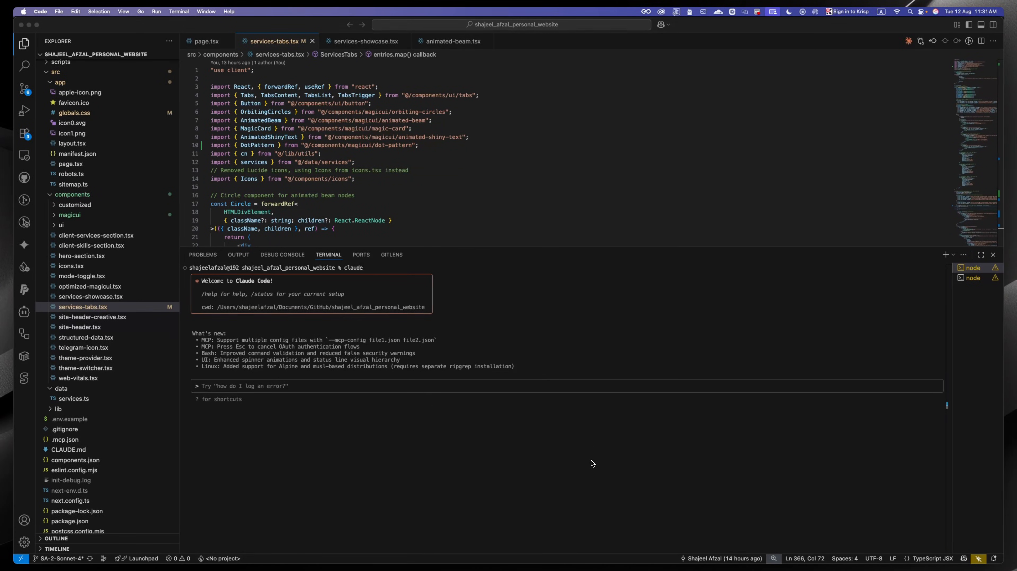
{"action": "mouse_move", "coordinate": [377, 406]}
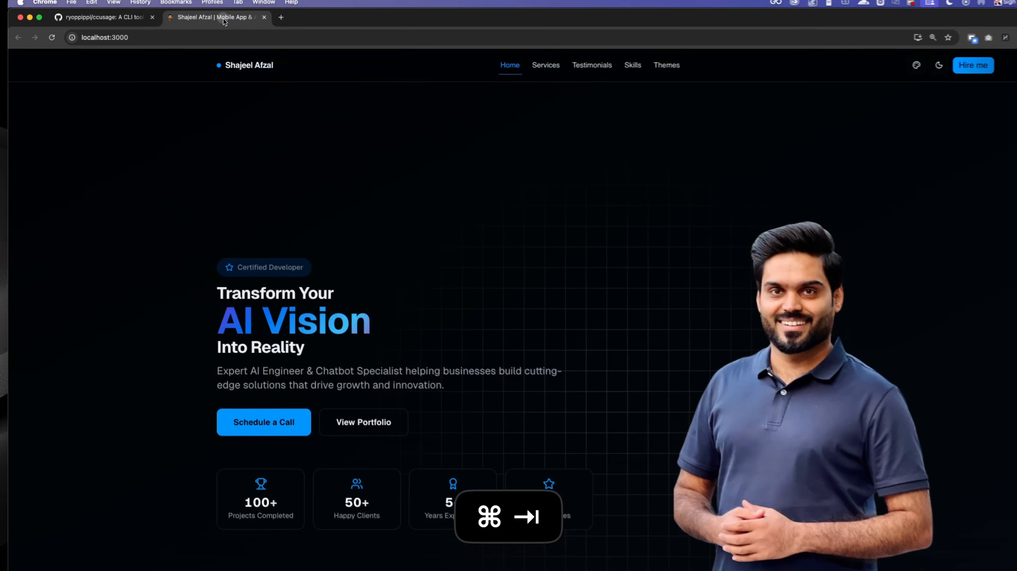
- Scroll the localhost:3000 portfolio site down to its Services section in Chrome
{"action": "scroll", "scroll_direction": "down", "scroll_amount": 3}
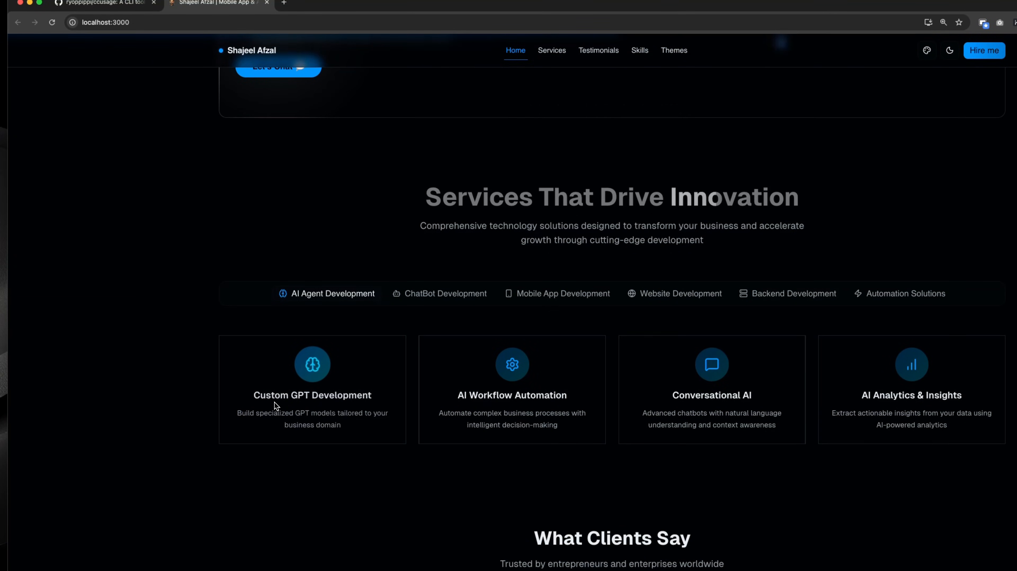
{"action": "left_click", "coordinate": [106, 3]}
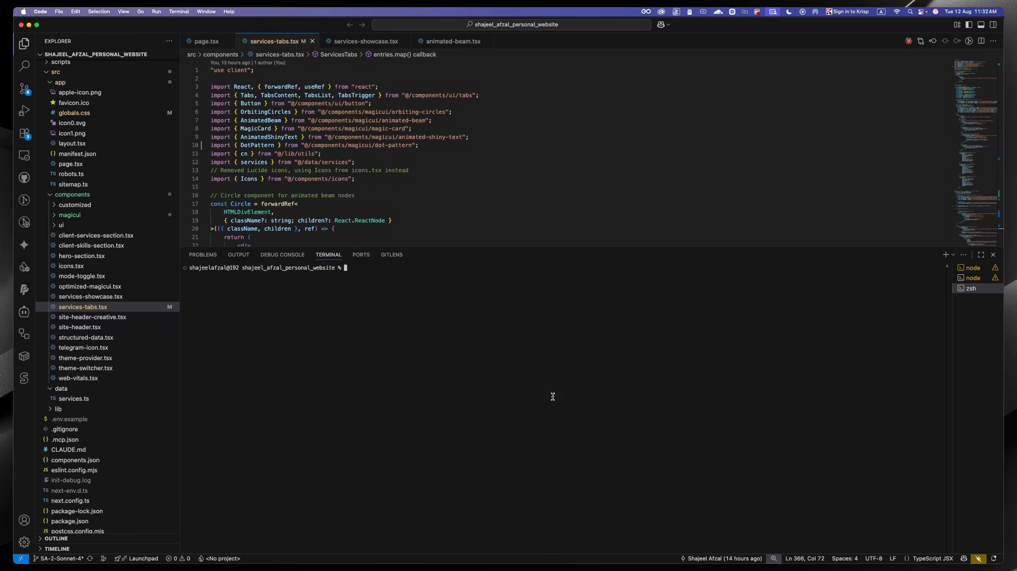
{"action": "mouse_move", "coordinate": [552, 396]}
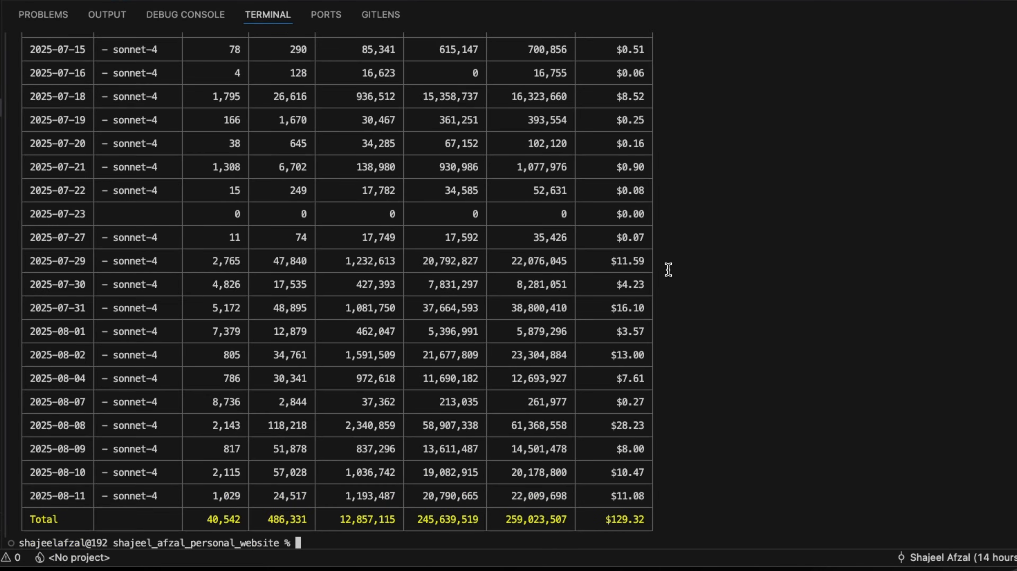
{"action": "mouse_move", "coordinate": [250, 488]}
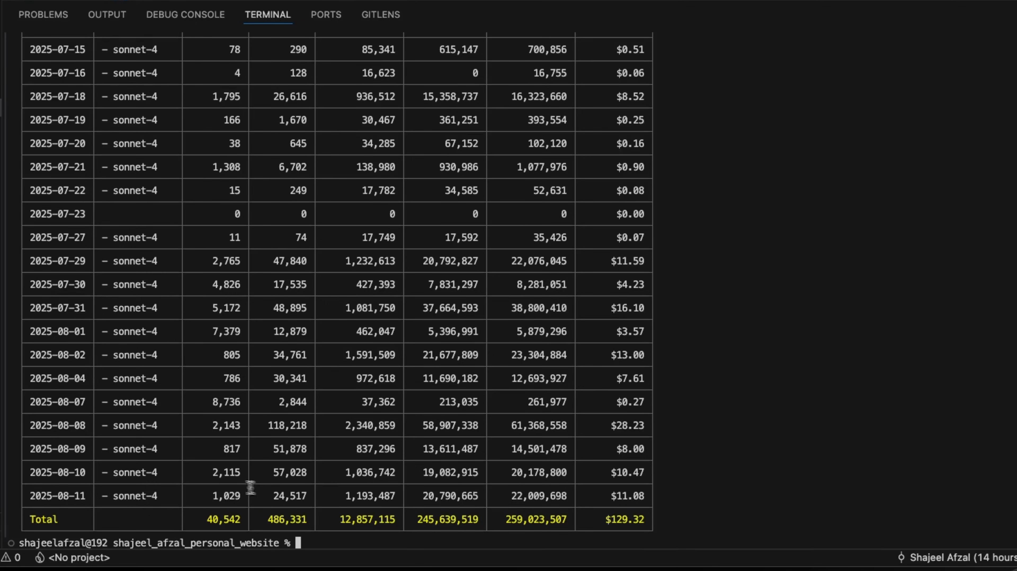
{"action": "mouse_move", "coordinate": [185, 381]}
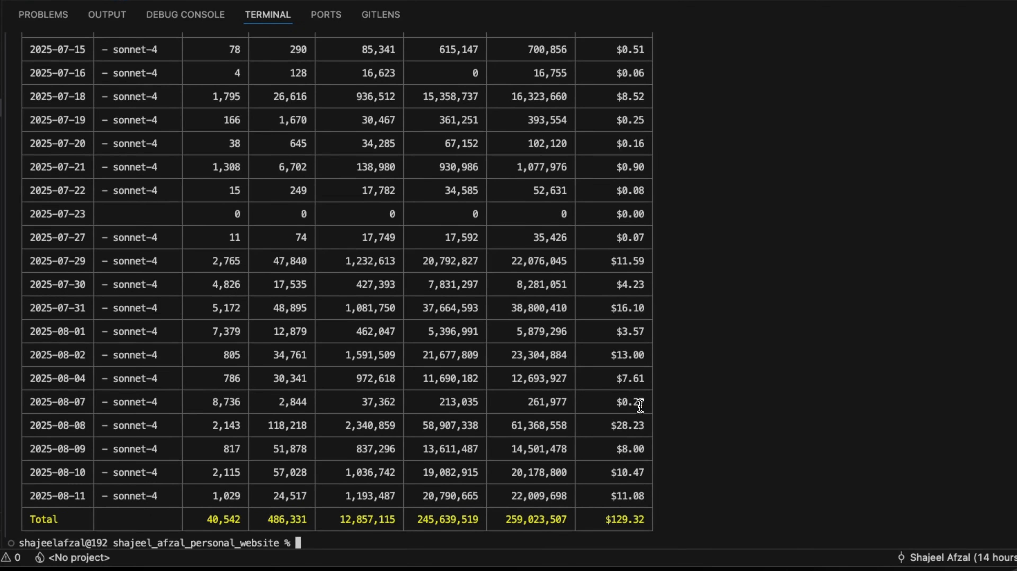
{"action": "mouse_move", "coordinate": [640, 447]}
{"action": "type", "text": "ccusage monthly"}
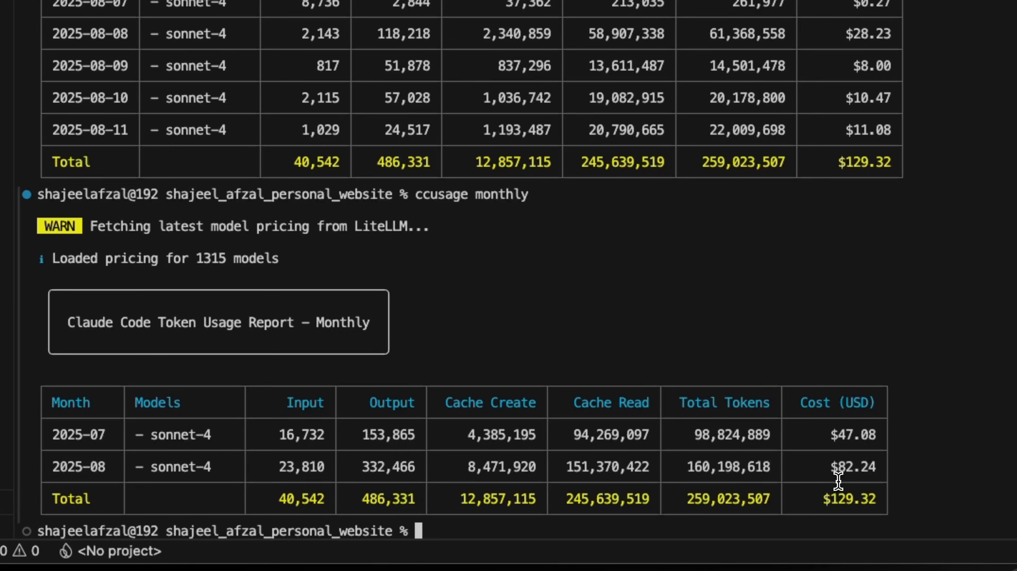
{"action": "mouse_move", "coordinate": [826, 511]}
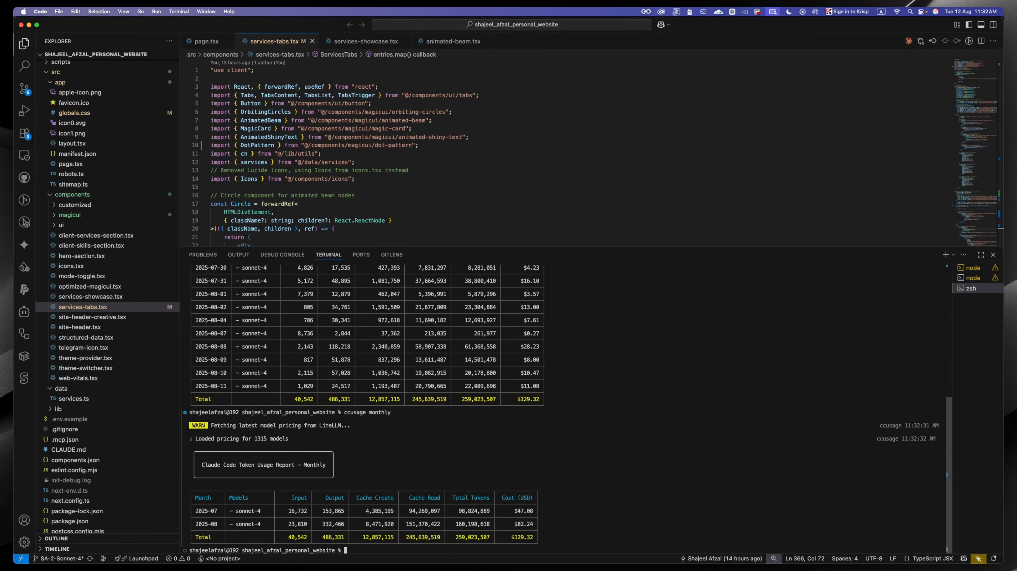
{"action": "mouse_move", "coordinate": [522, 560]}
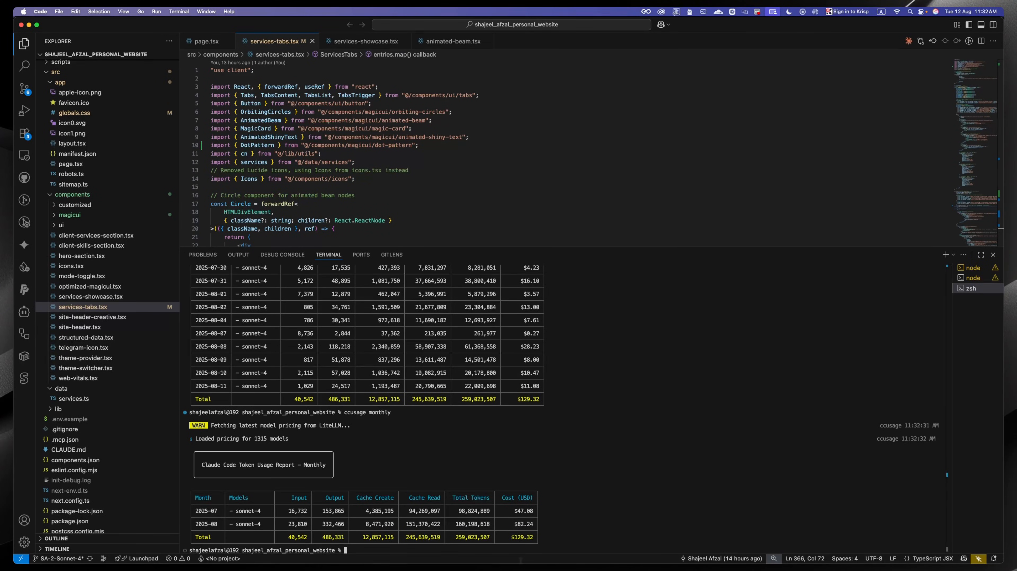
{"action": "mouse_move", "coordinate": [519, 560]}
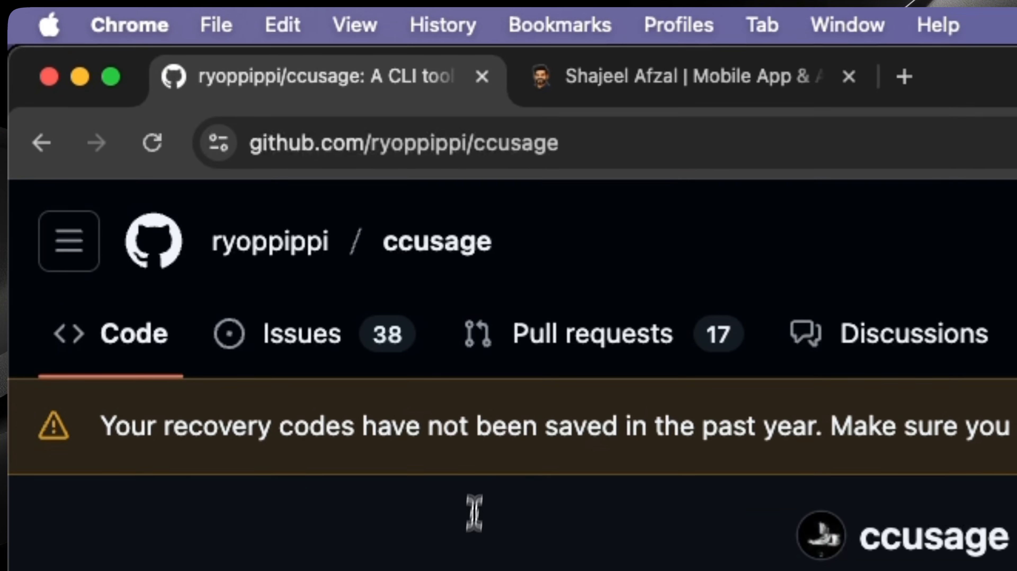
- Scroll the ccusage README down through its Installation and Usage command examples
{"action": "scroll", "scroll_direction": "down", "scroll_amount": 3}
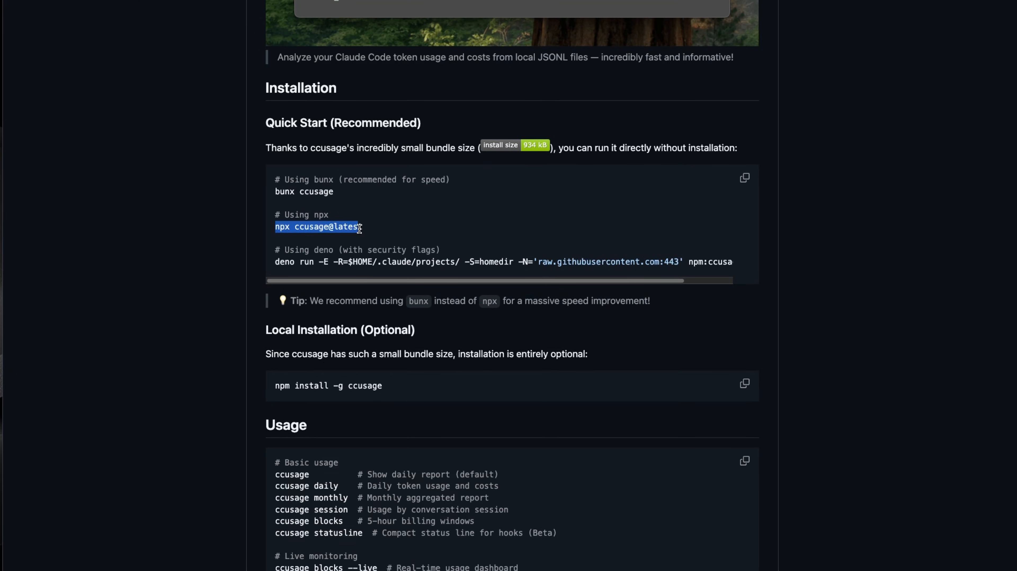
{"action": "scroll", "scroll_direction": "down", "scroll_amount": 3}
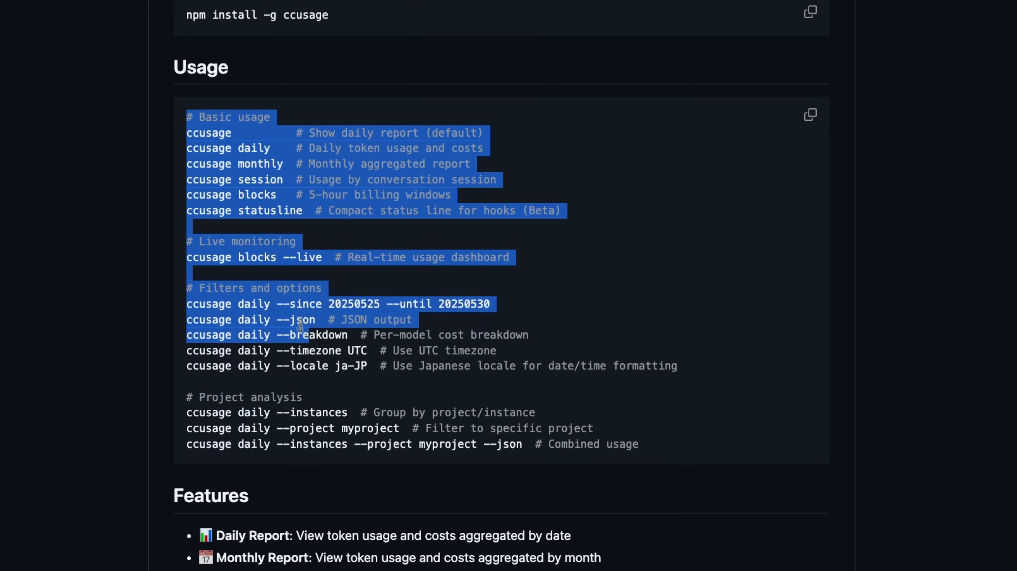
{"action": "scroll", "scroll_direction": "down", "scroll_amount": 3}
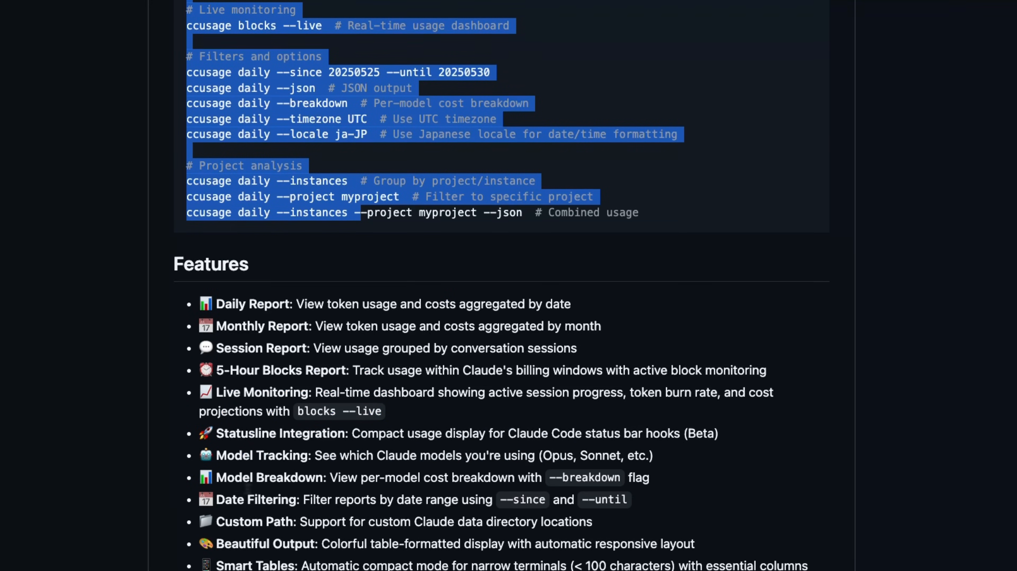